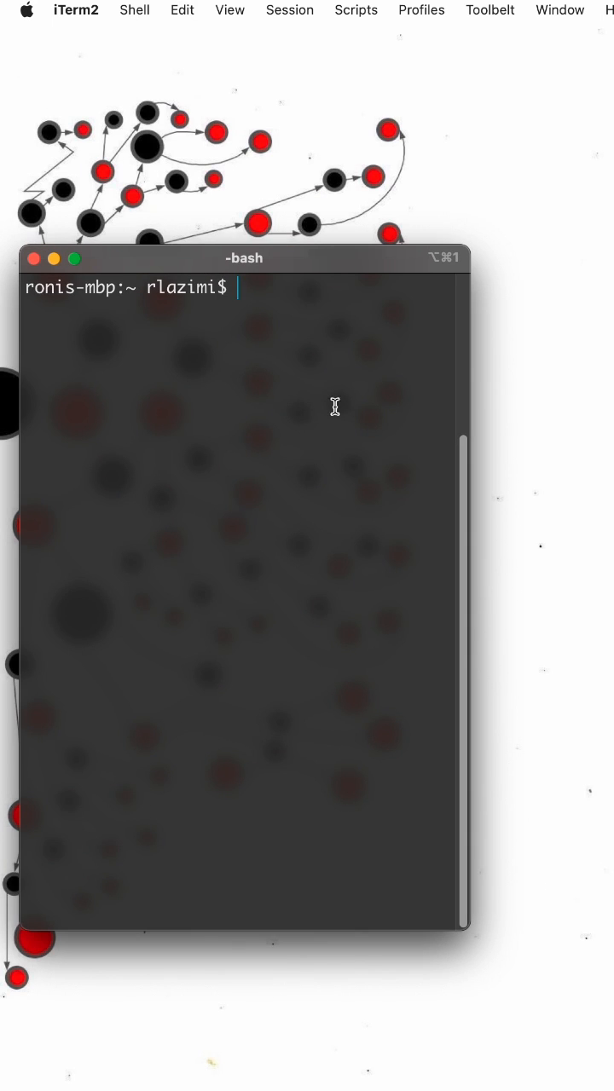
Write pages/test.js with a Home h1 'Click my bio link ;)', then bring Safari to the front.
type("htop")
type("vim pages/test.j")
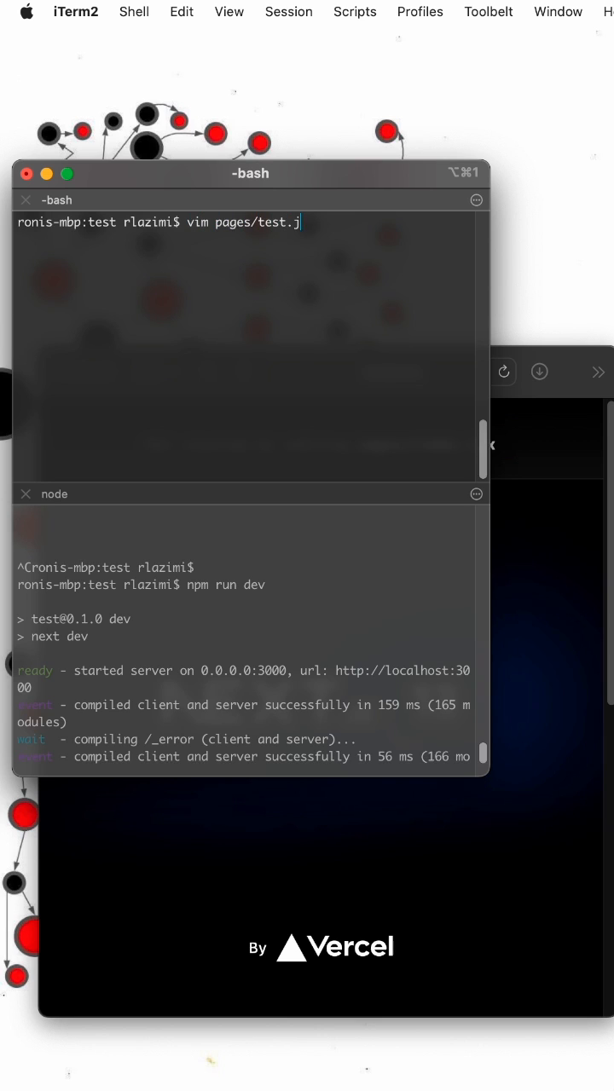
type("s")
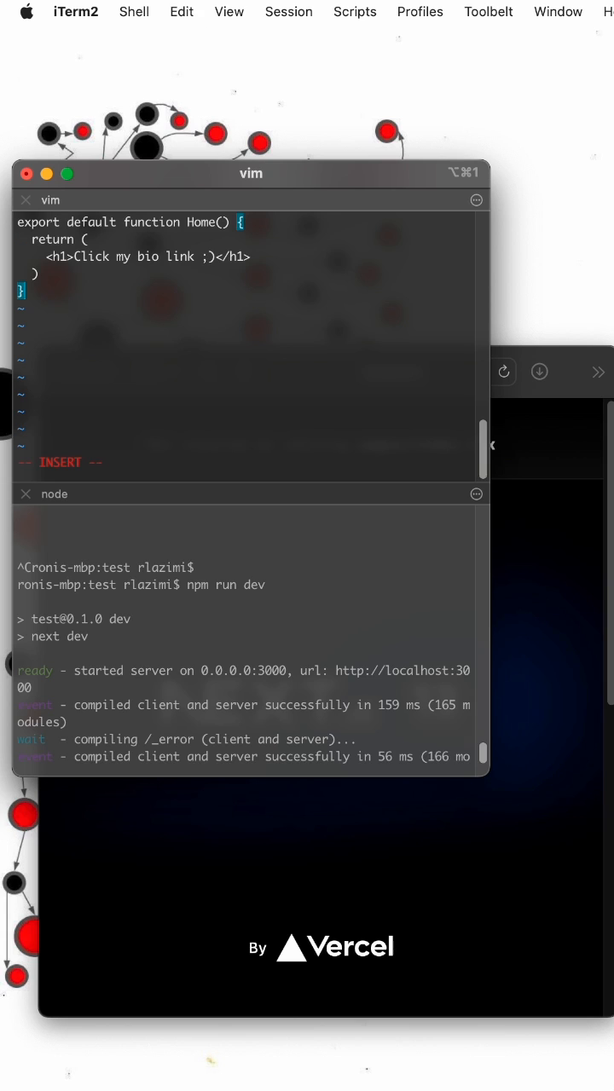
left_click(390, 372)
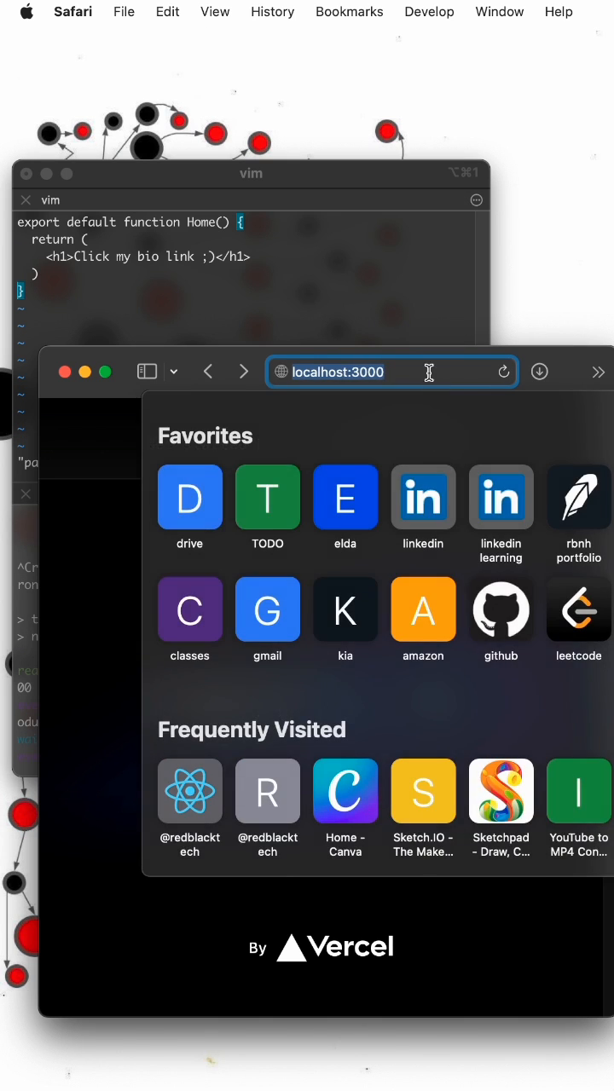